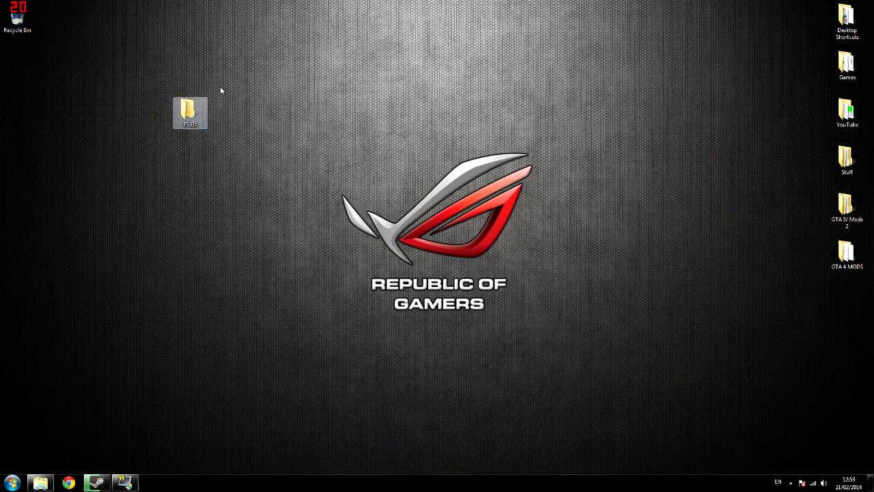
Open the TS FIX desktop folder to review DirectX9 and the four installers
click(190, 111)
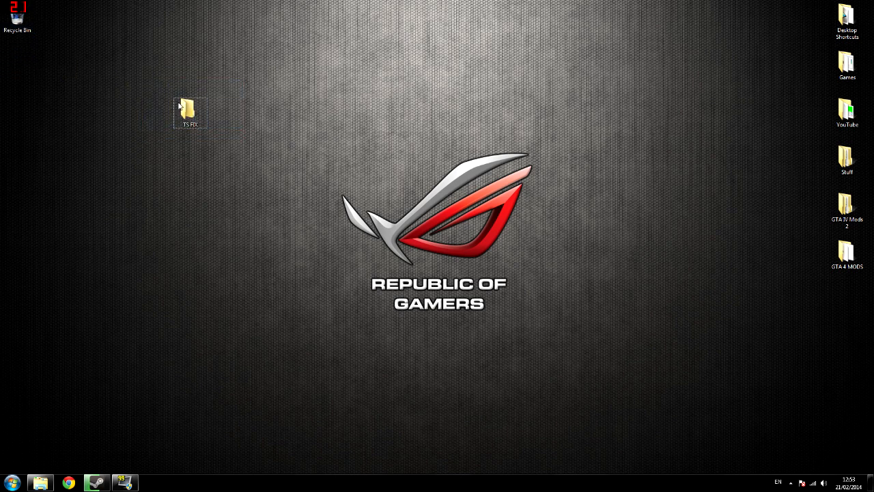
double_click(190, 109)
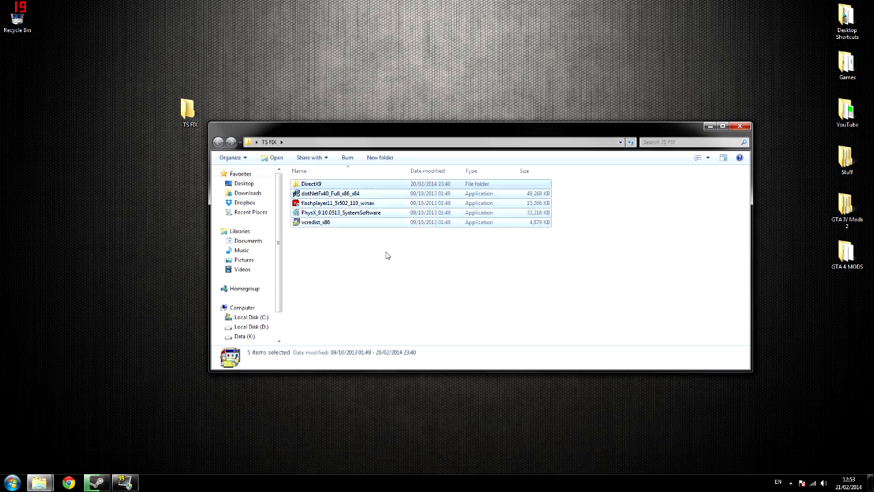
click(387, 256)
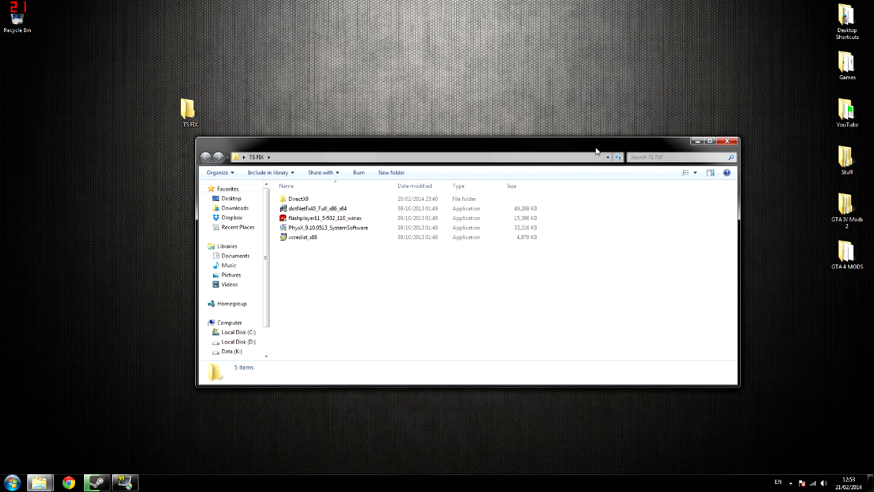
mouse_move(571, 164)
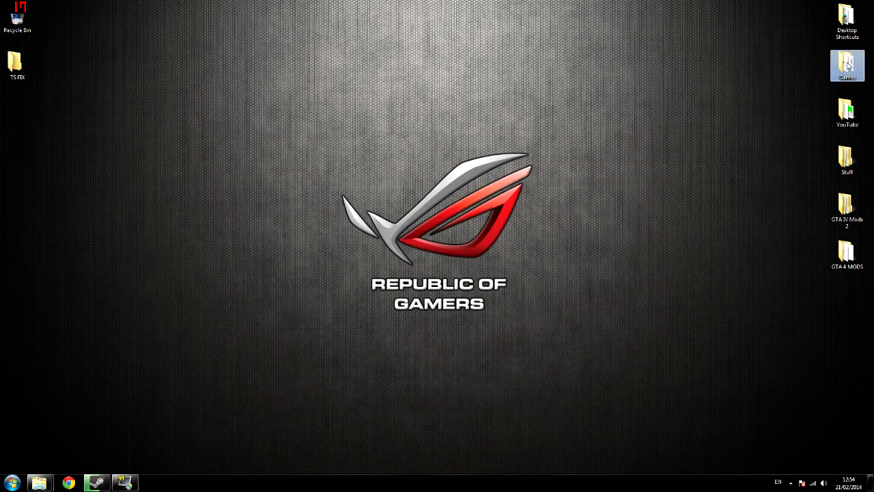
Open Games to see the Train Simulator 2014 shortcut, then move TS FIX above the logo
double_click(848, 68)
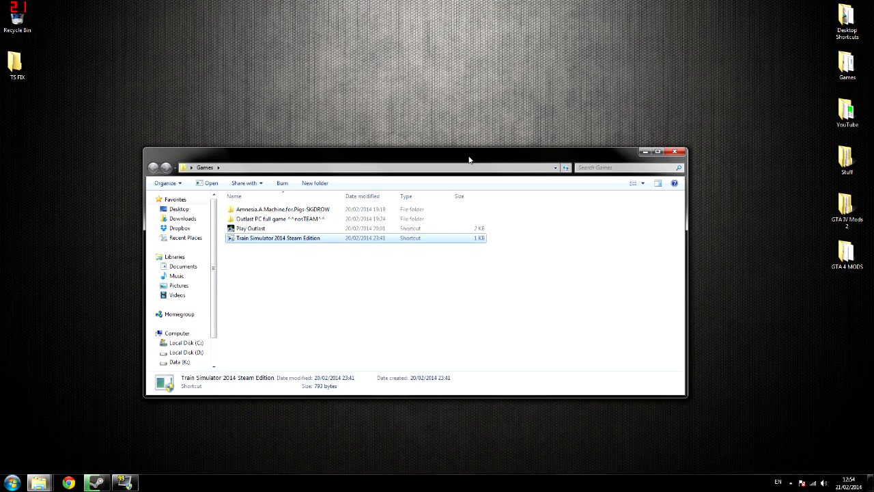
drag(470, 152, 547, 86)
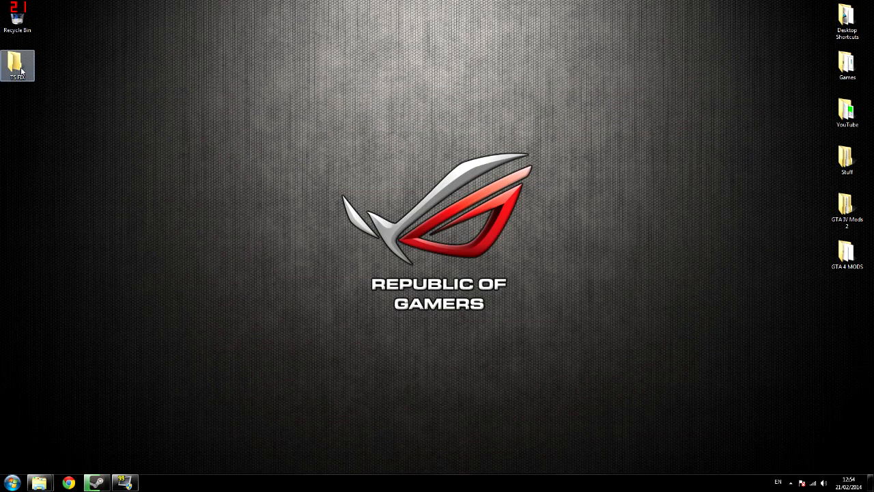
drag(17, 65, 362, 156)
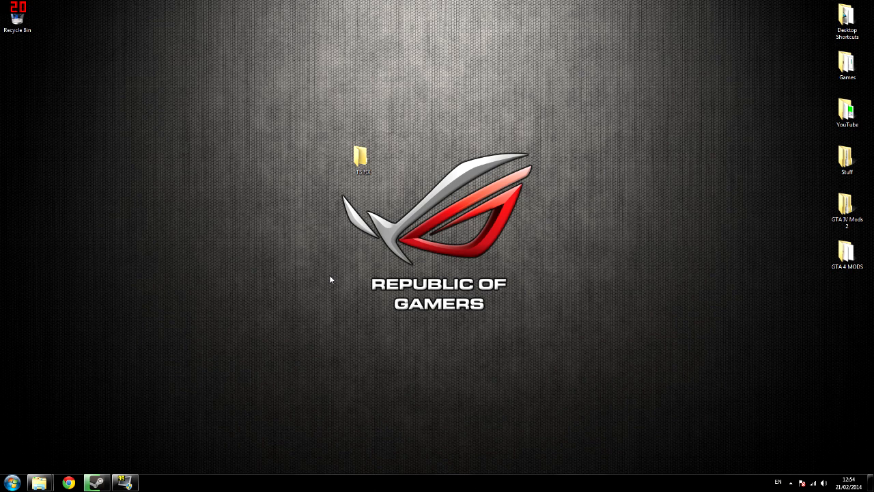
mouse_move(272, 248)
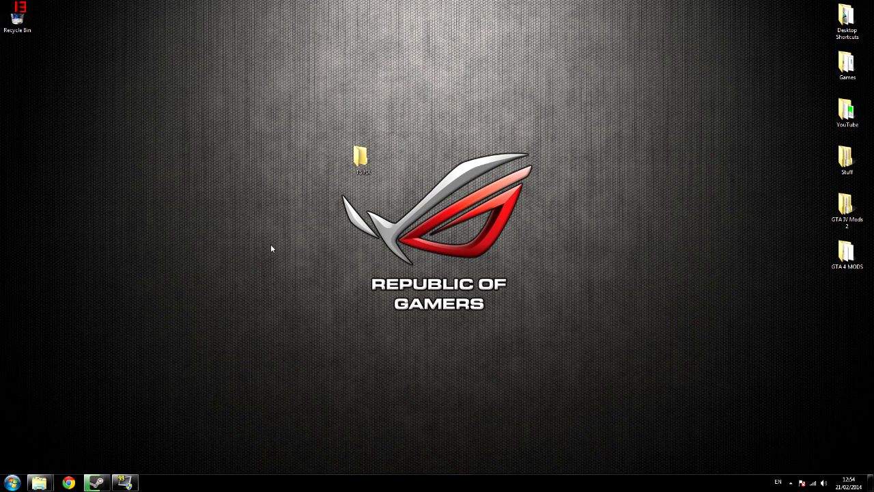
mouse_move(359, 177)
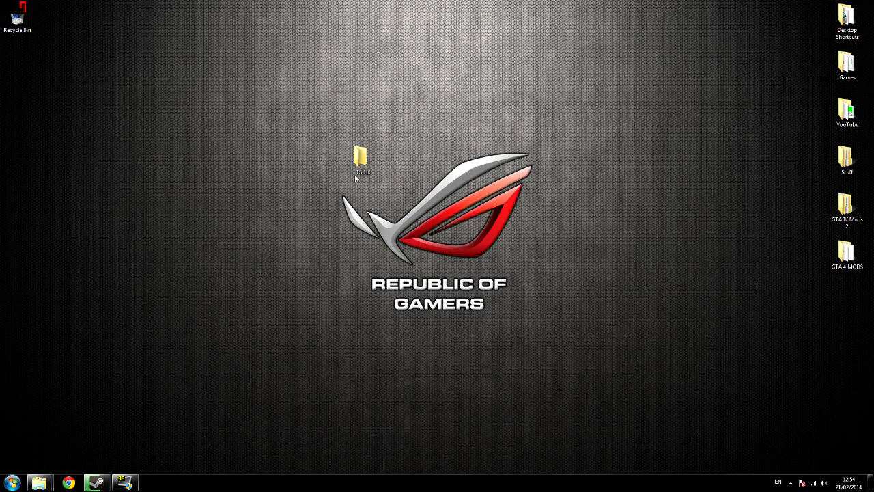
Reopen the TS FIX folder listing DirectX9, .NET, Flash Player, PhysX and vcredist_x86 installers
double_click(363, 153)
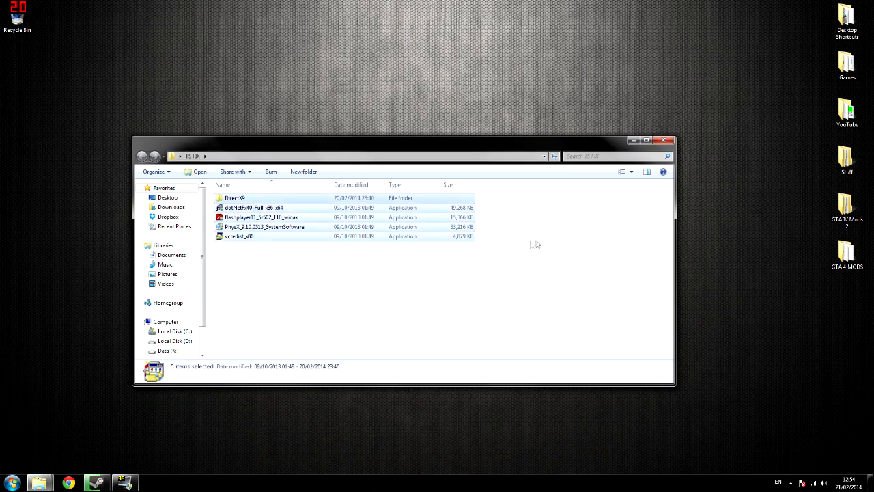
click(234, 198)
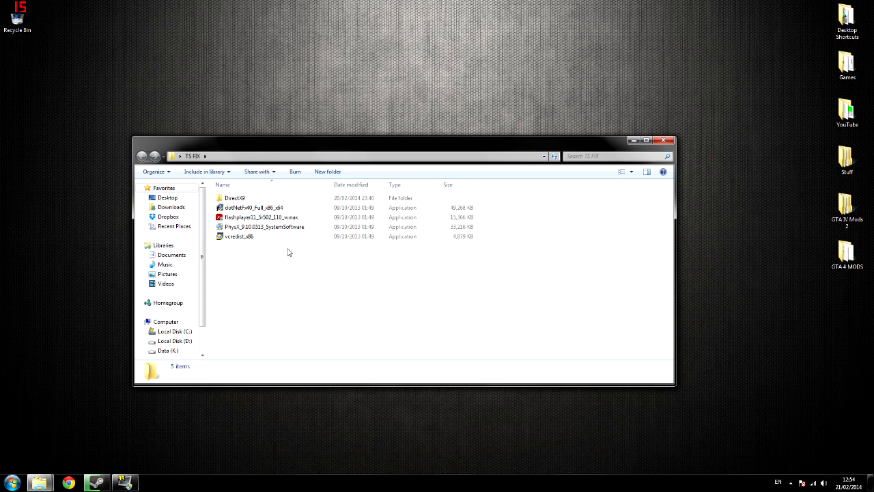
mouse_move(273, 242)
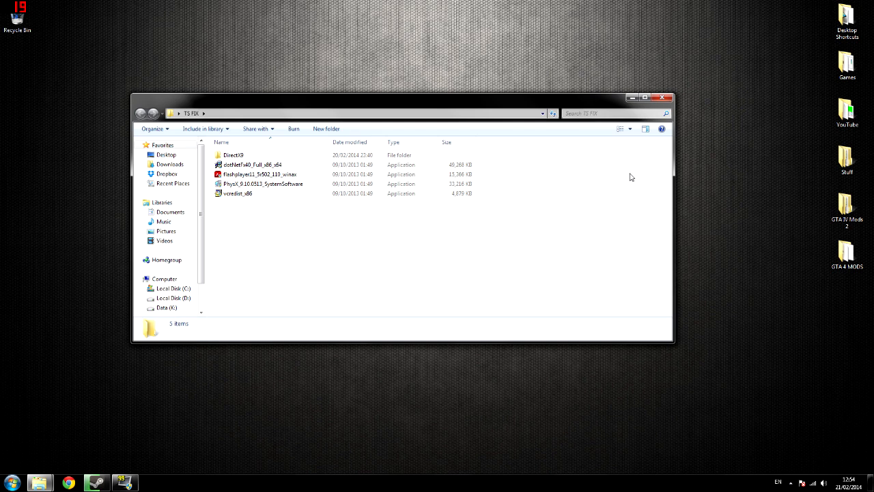
mouse_move(622, 172)
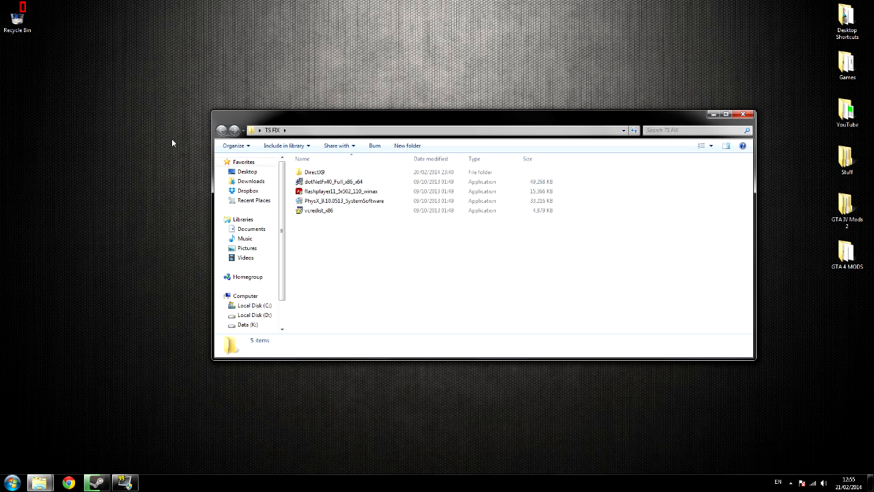
Run the vcredist_x86 installer from the TS FIX folder
key(ctrl+a)
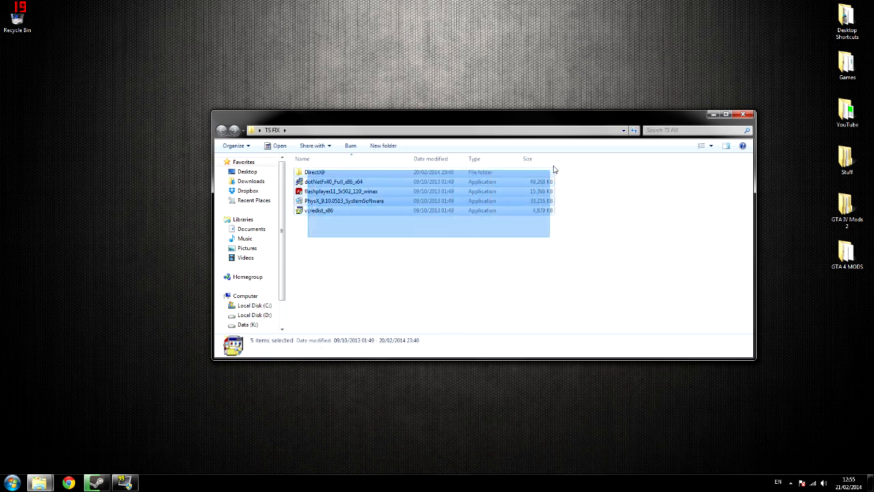
click(362, 235)
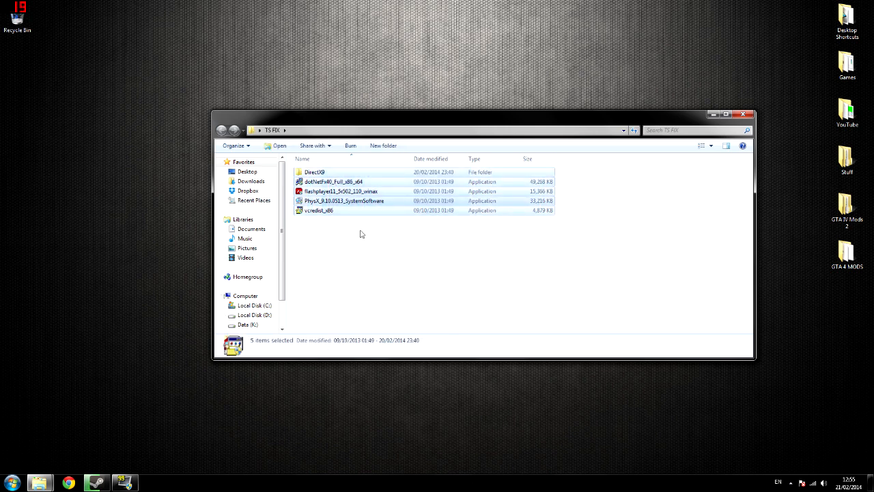
click(358, 236)
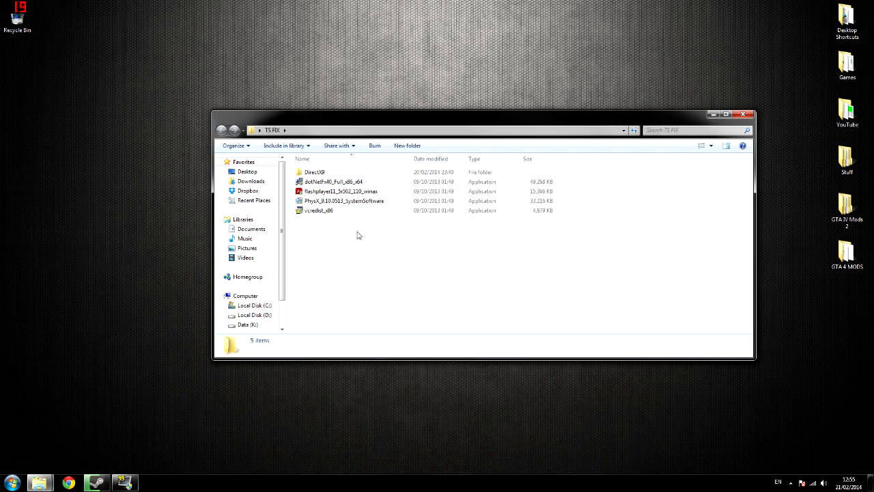
mouse_move(352, 236)
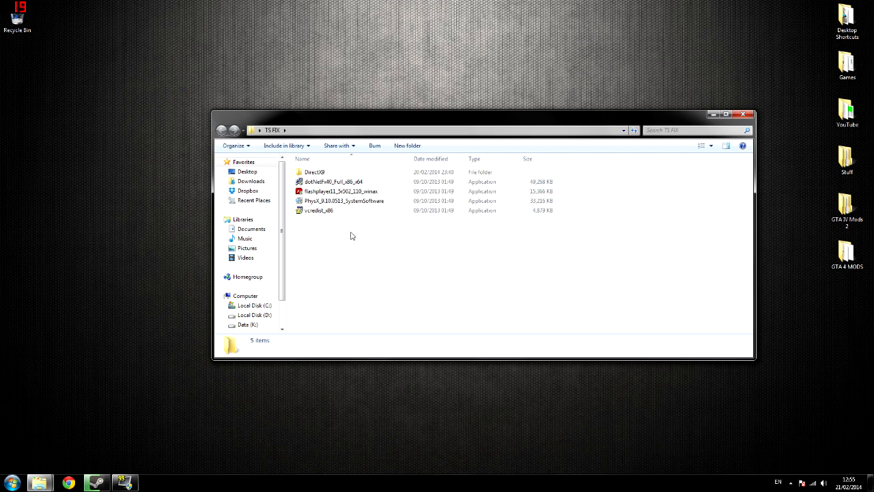
key(ctrl+a)
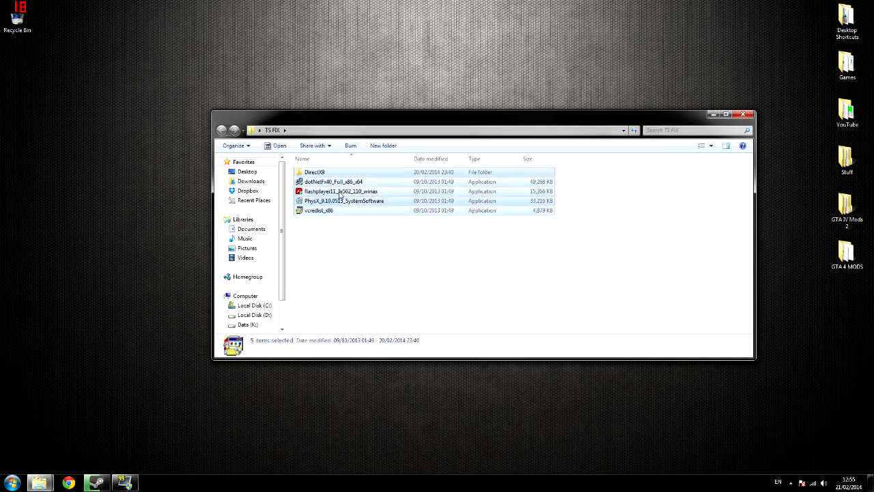
click(319, 210)
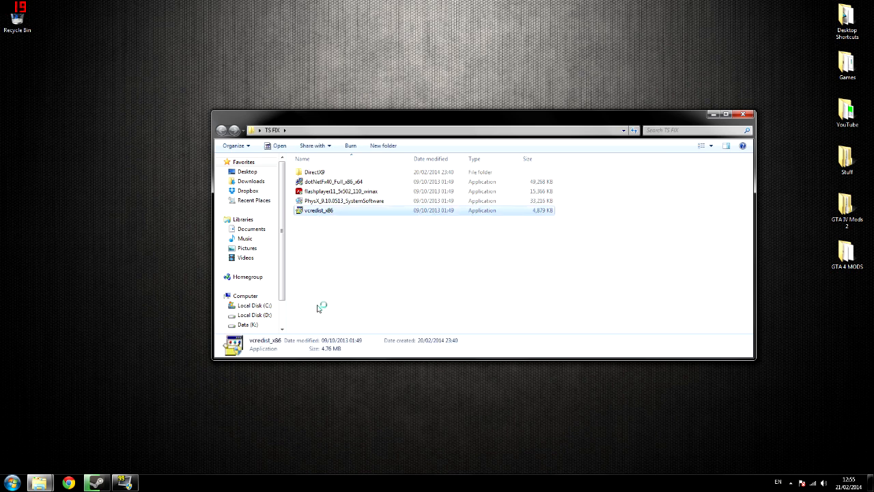
double_click(318, 210)
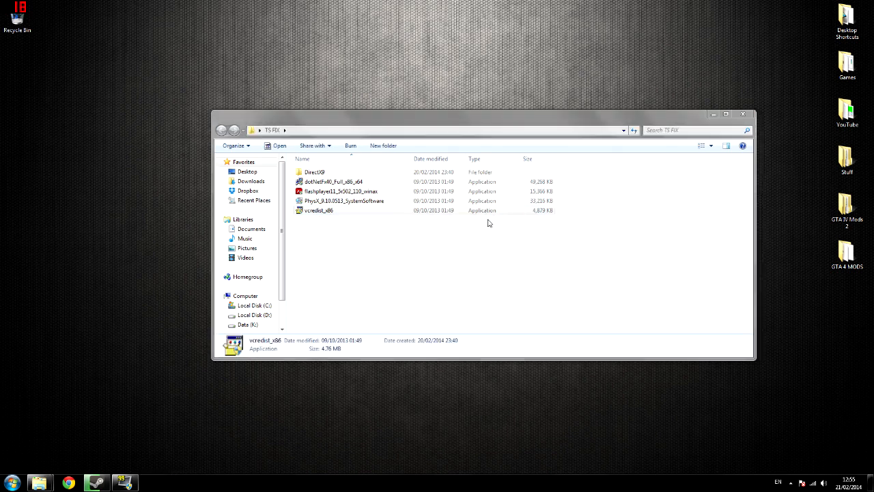
double_click(313, 209)
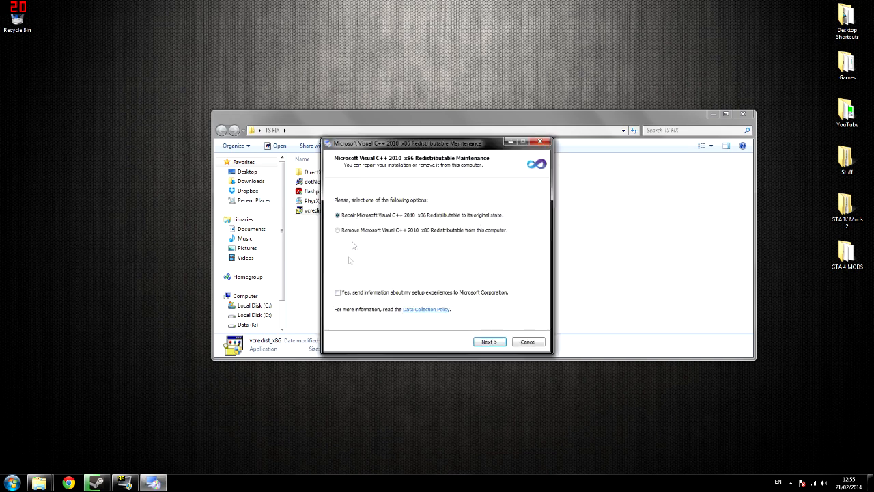
Repair the Visual C++ 2010 x86 redistributable and confirm it installed correctly
click(489, 341)
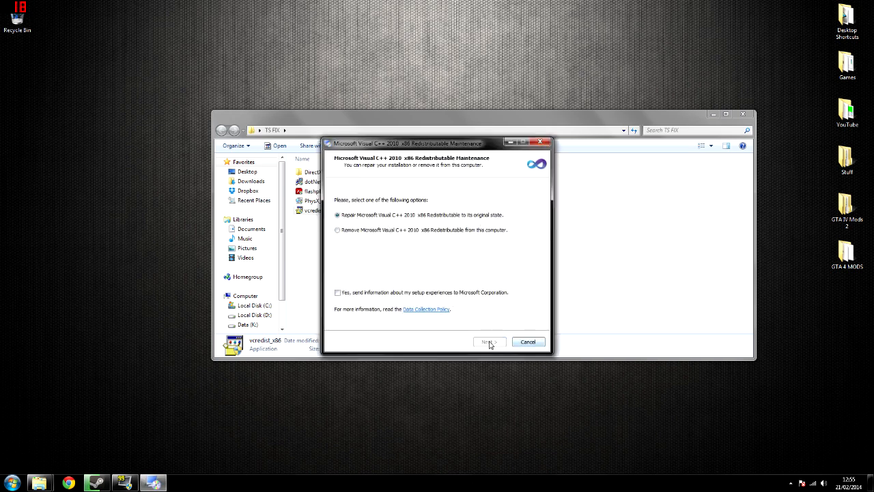
click(487, 341)
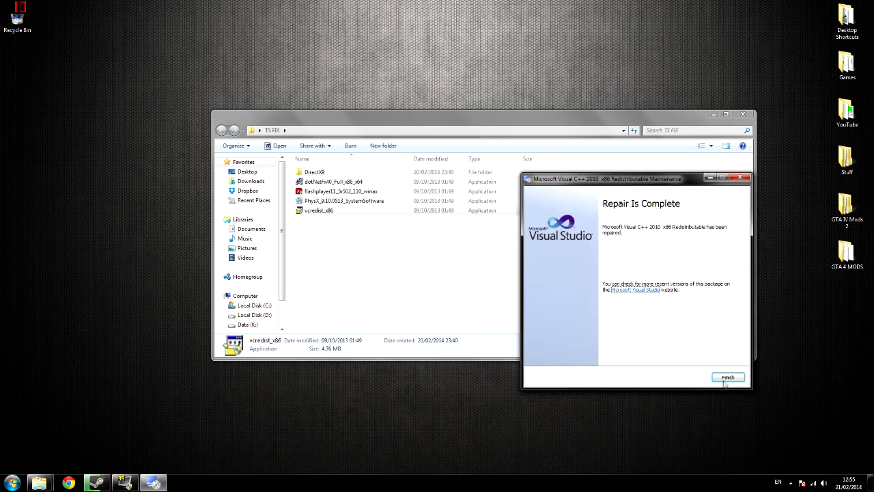
click(728, 377)
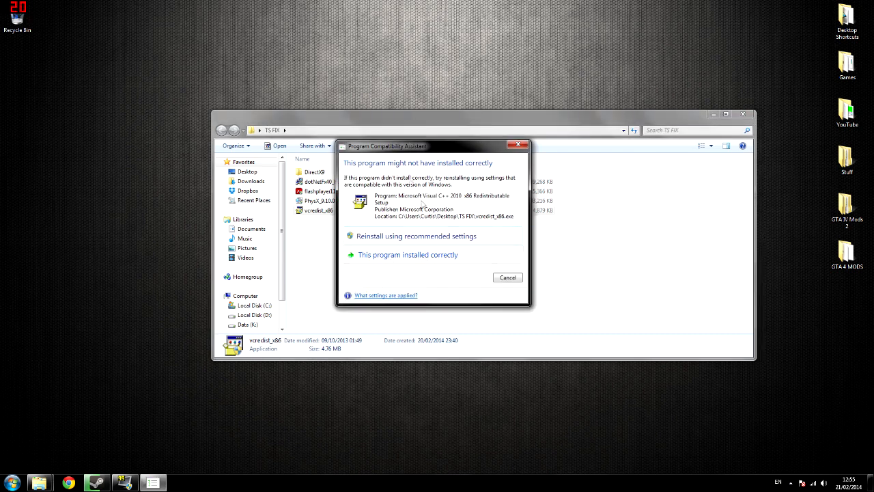
mouse_move(416, 252)
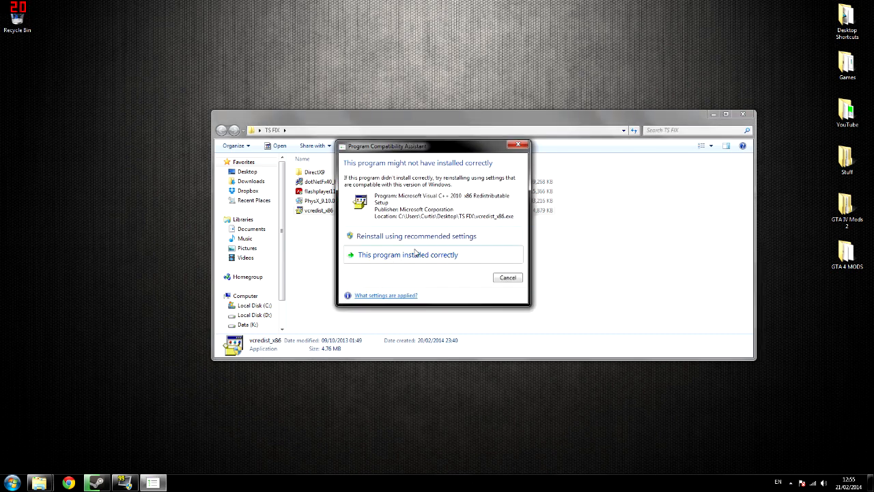
click(407, 254)
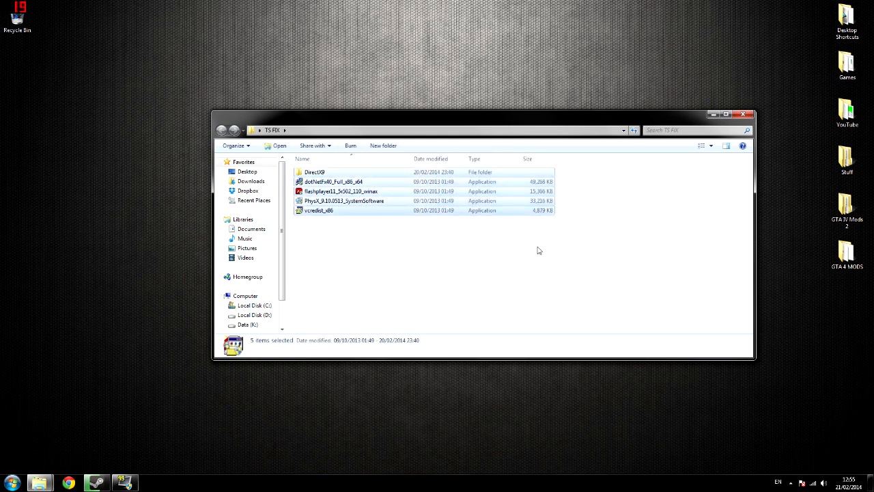
click(539, 251)
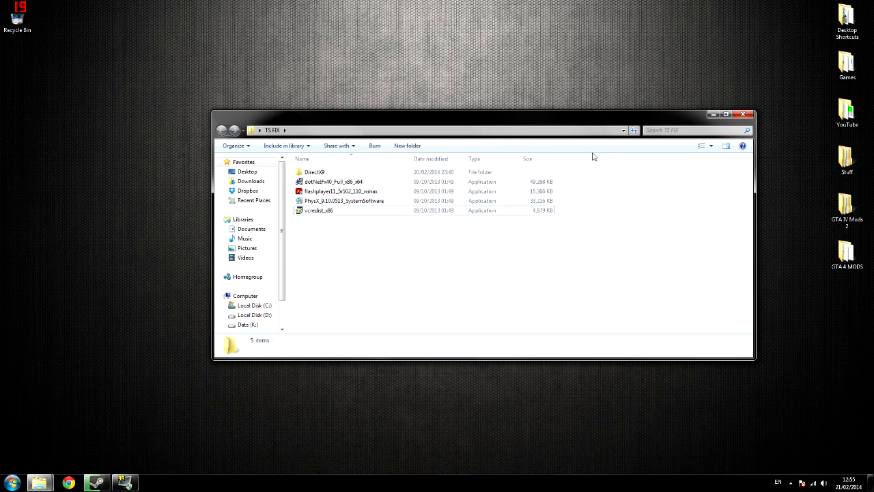